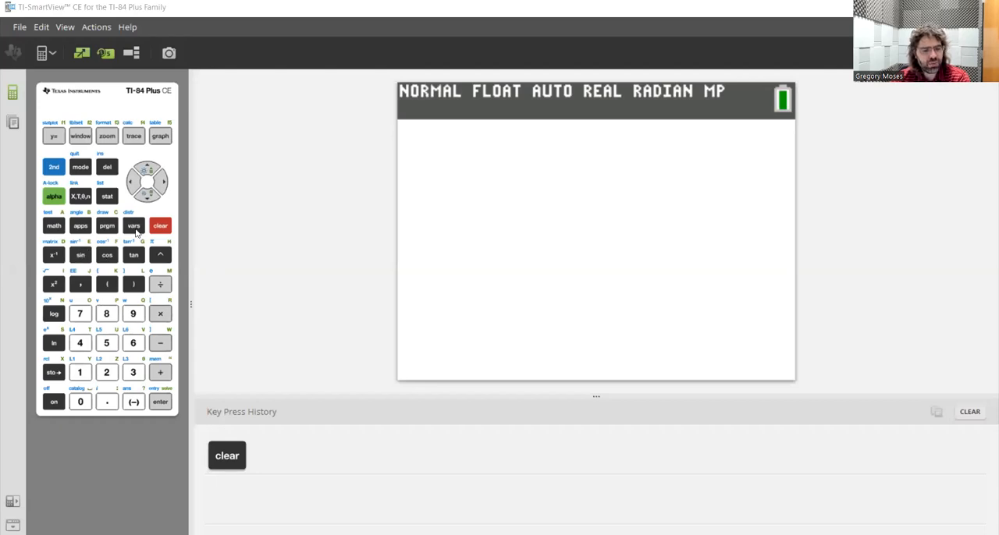
Clear the home screen of previous entries.
left_click(159, 225)
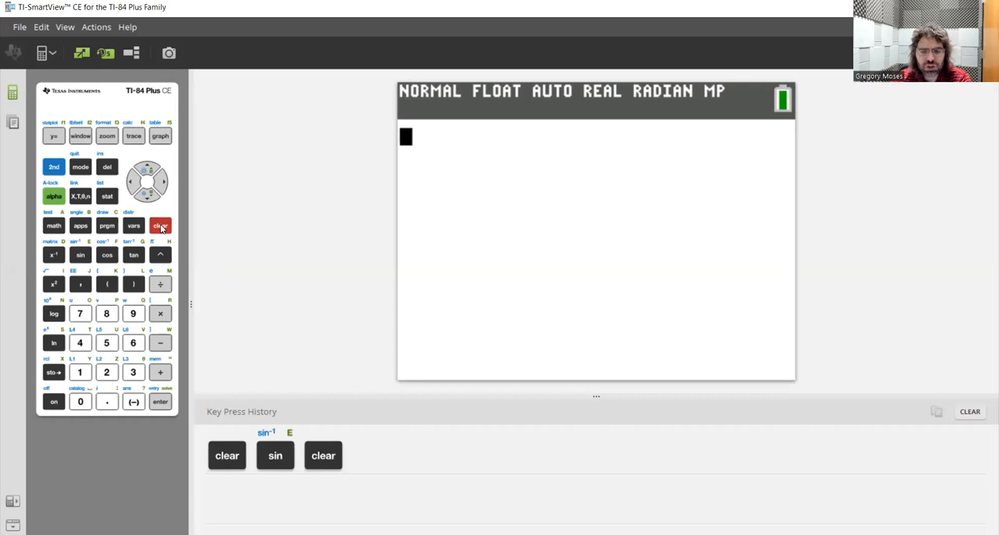
left_click(159, 225)
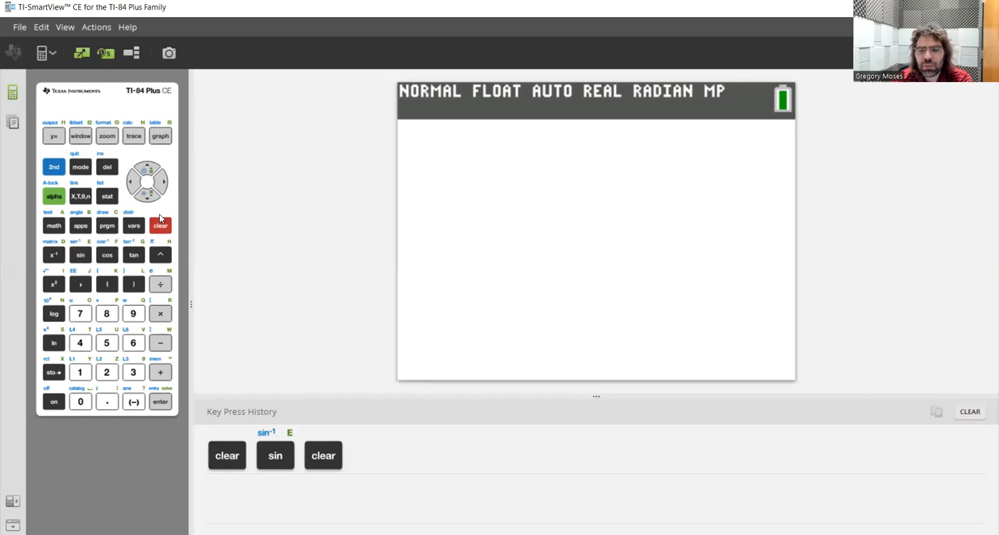
left_click(159, 225)
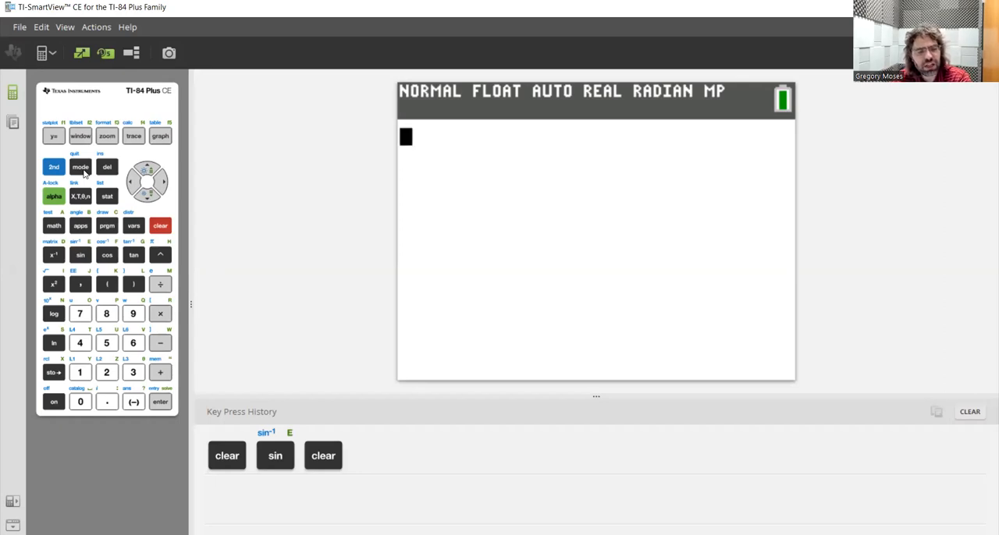
Adjust the angle unit in the mode settings and return to the home screen.
left_click(81, 165)
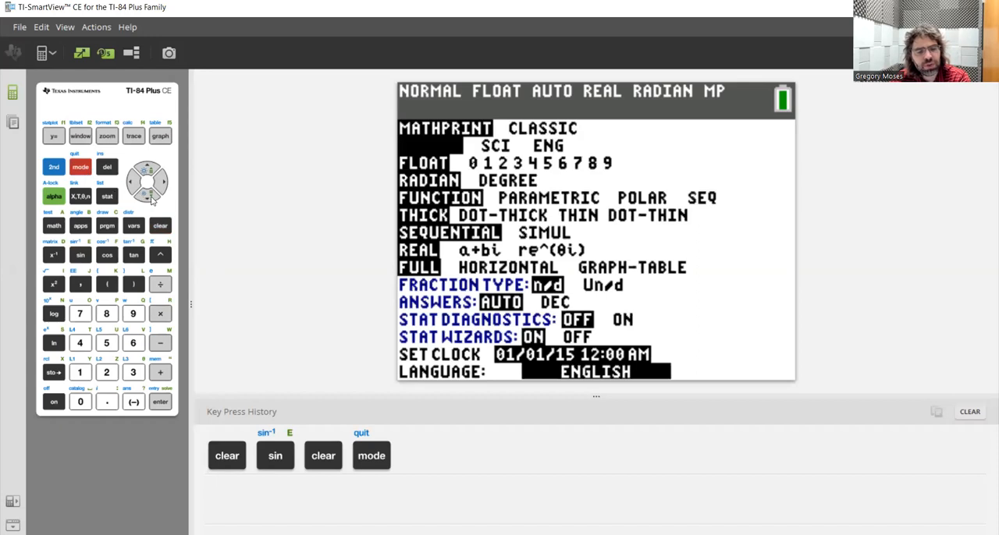
left_click(147, 186)
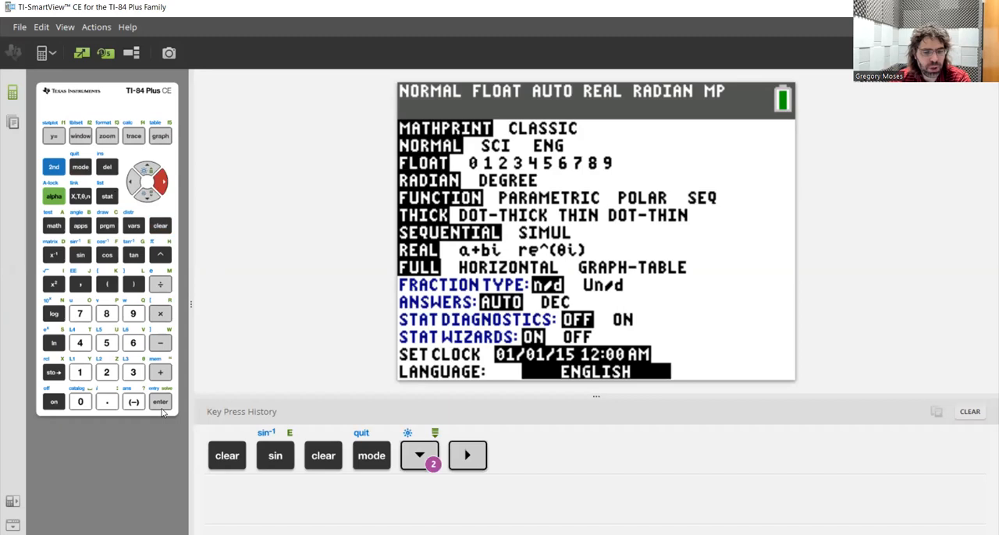
left_click(53, 167)
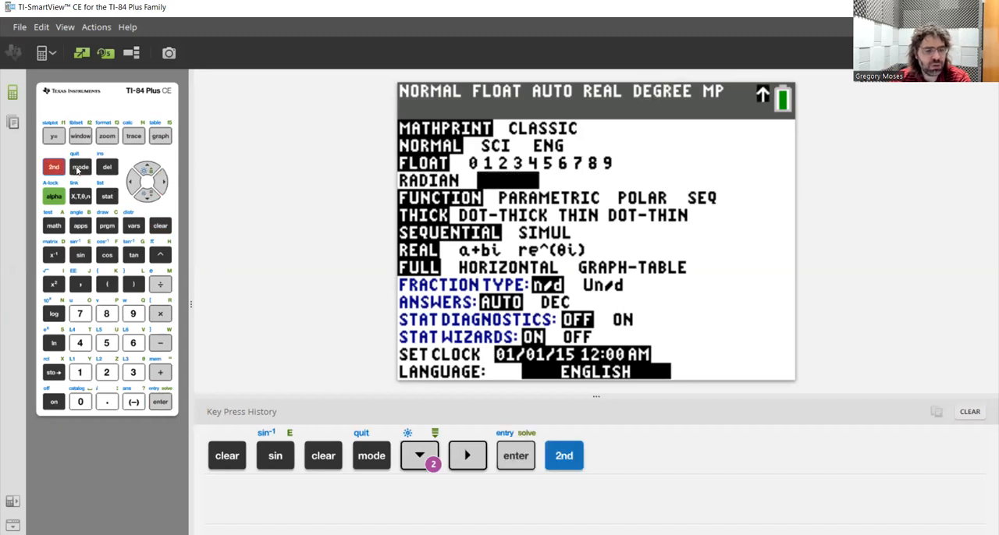
left_click(81, 165)
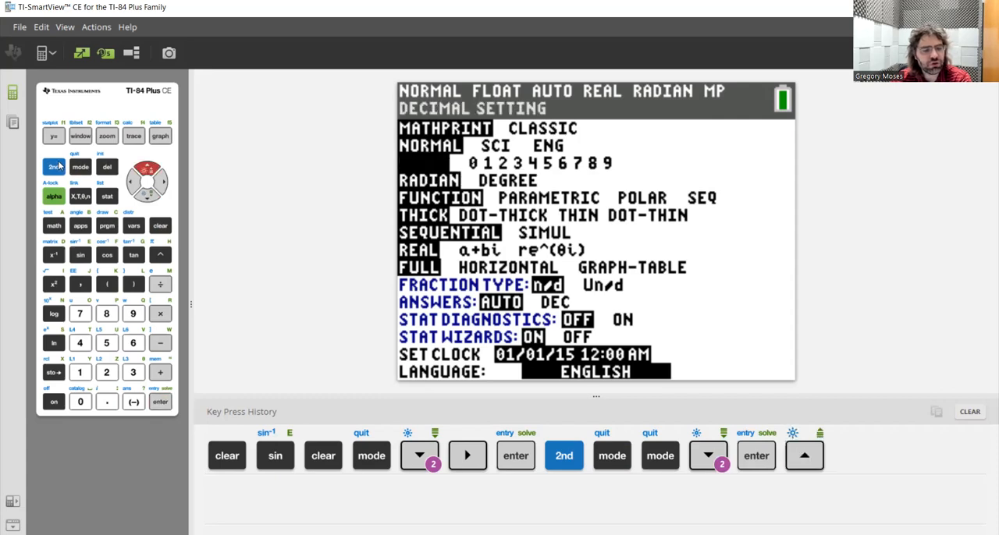
left_click(80, 165)
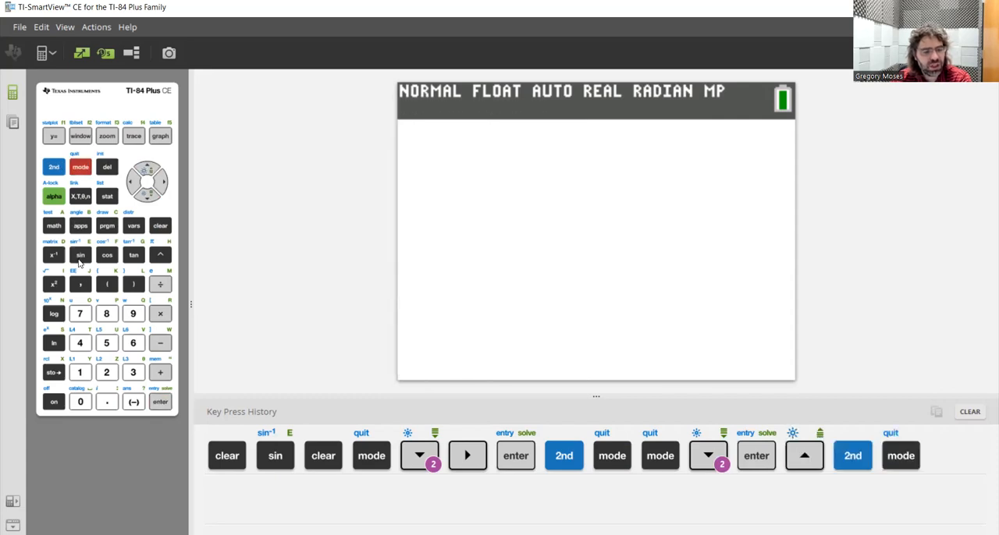
Evaluate sin(.5) = 0.4794255386 and begin the cos( entry on the next line.
left_click(79, 256)
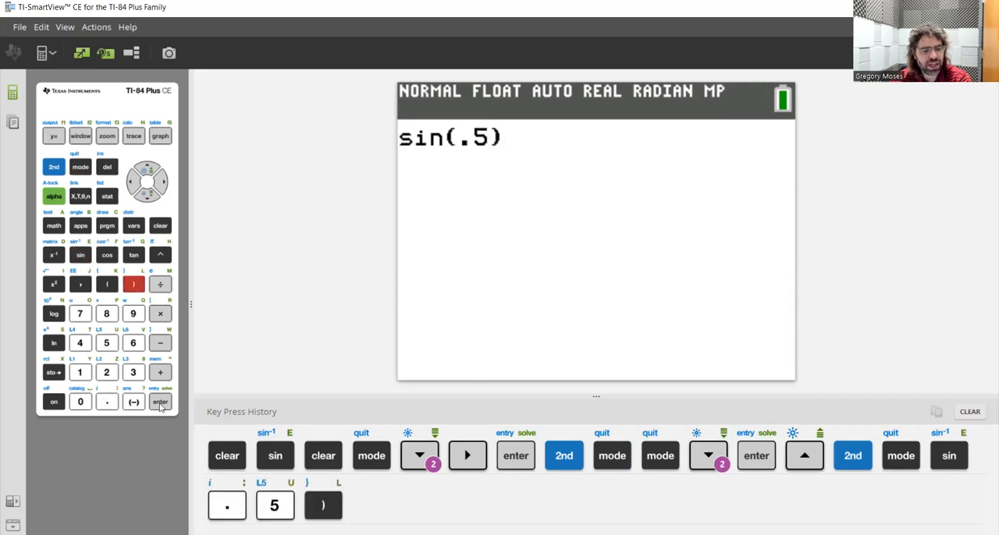
left_click(160, 403)
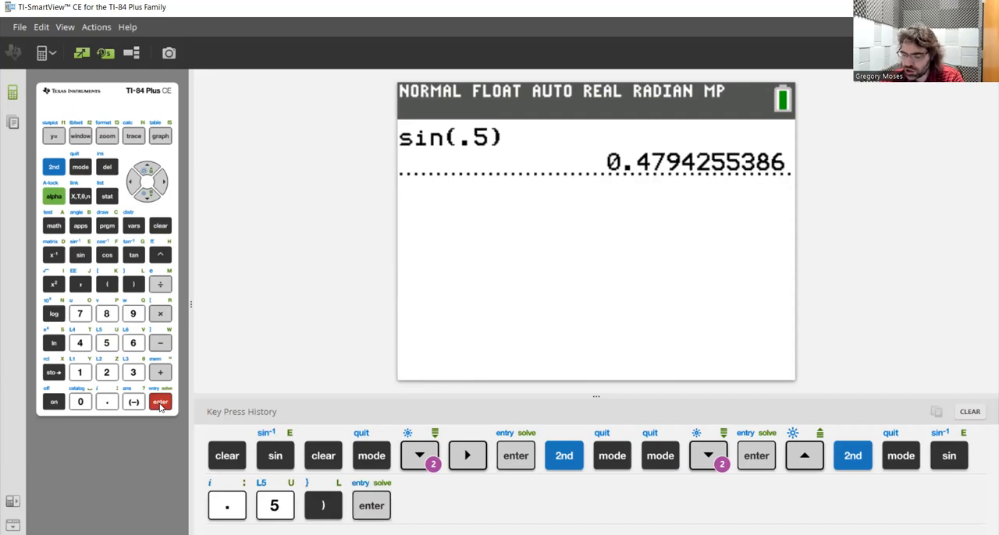
left_click(159, 403)
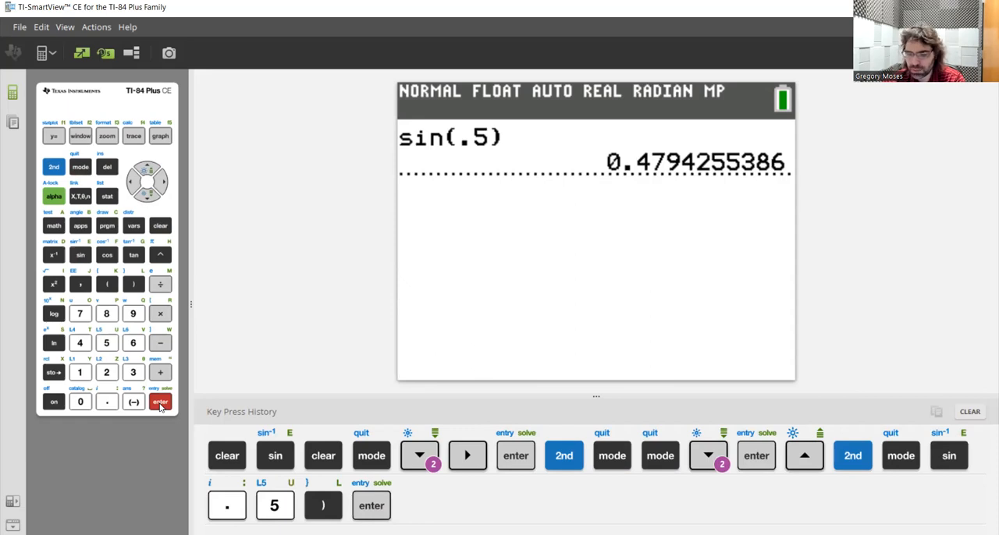
left_click(159, 403)
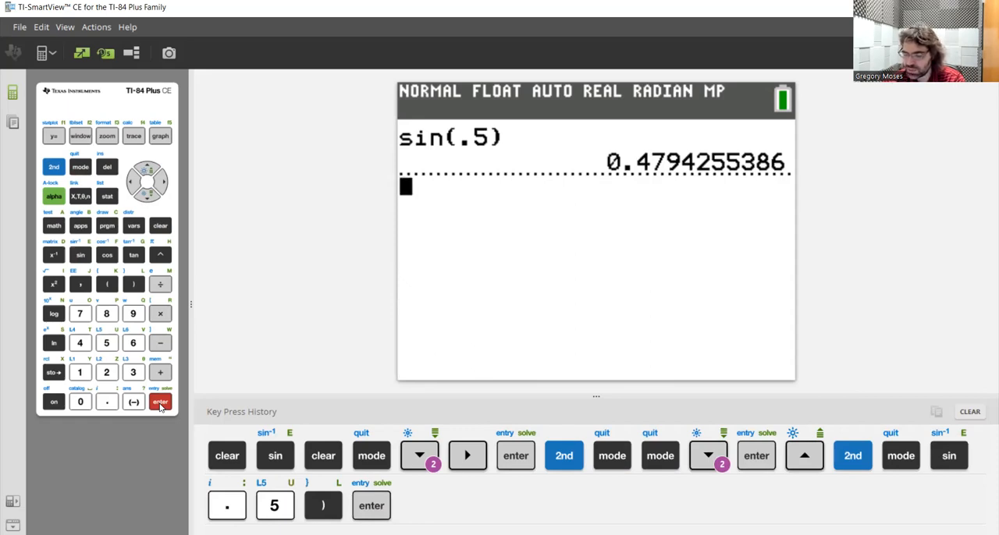
mouse_move(128, 383)
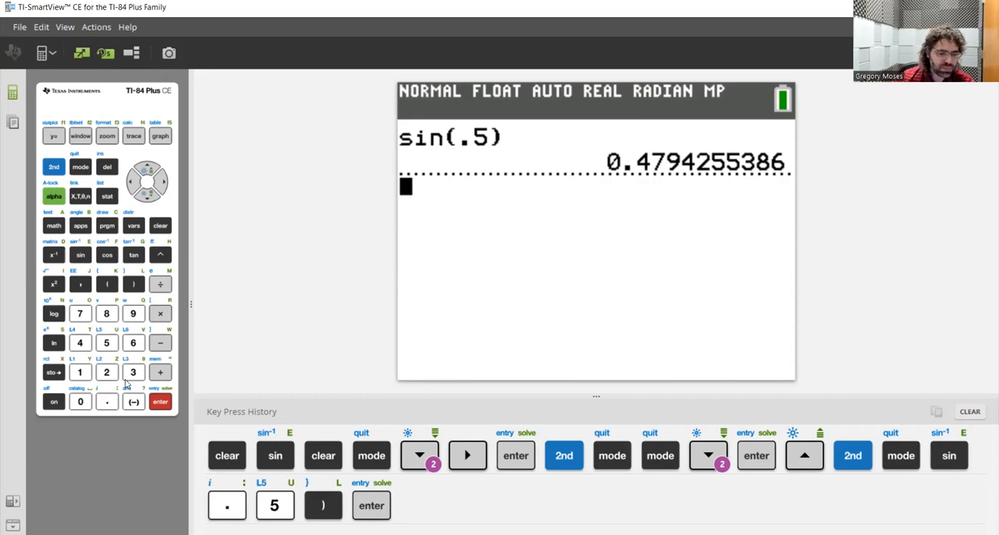
mouse_move(103, 256)
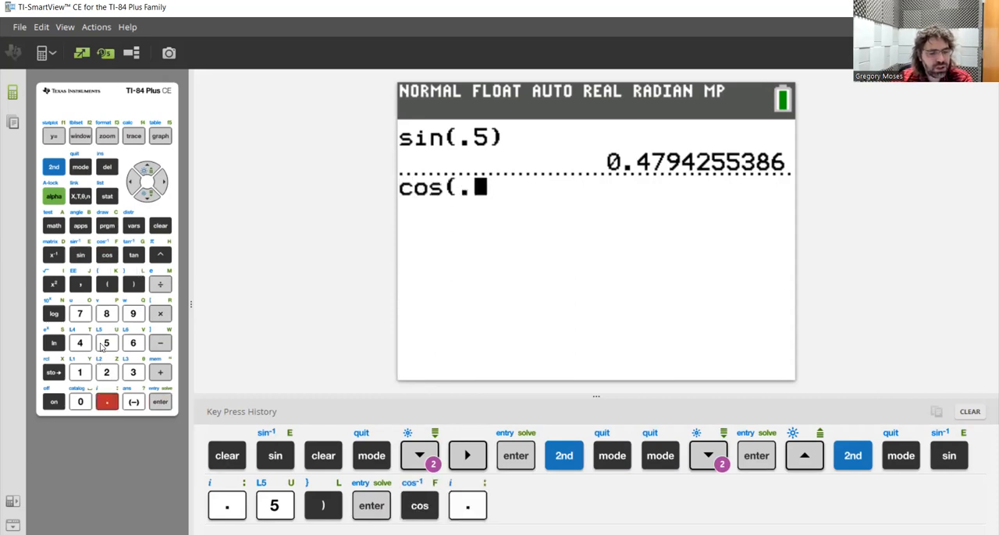
Finish and evaluate cos(.5) = 0.8775825619 below the sine result.
left_click(133, 284)
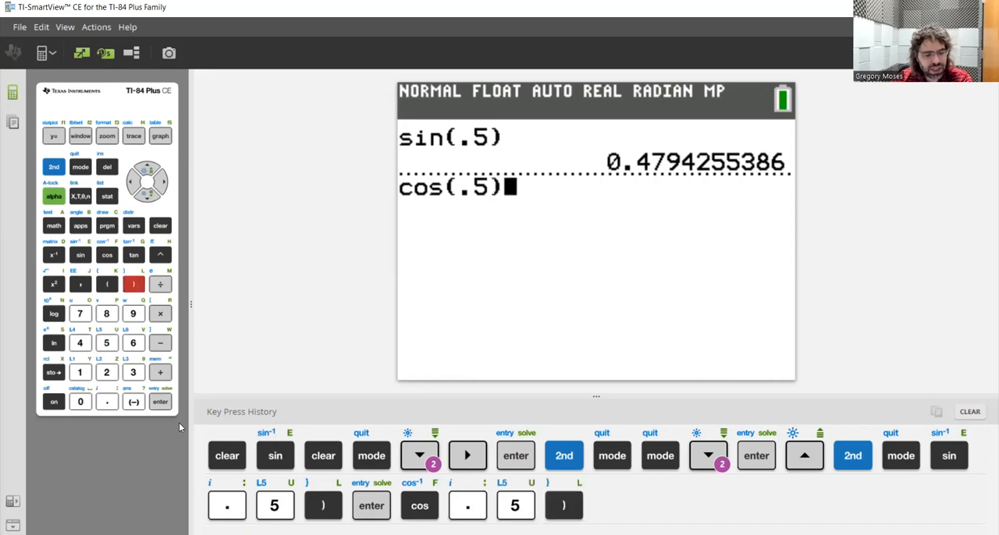
left_click(159, 403)
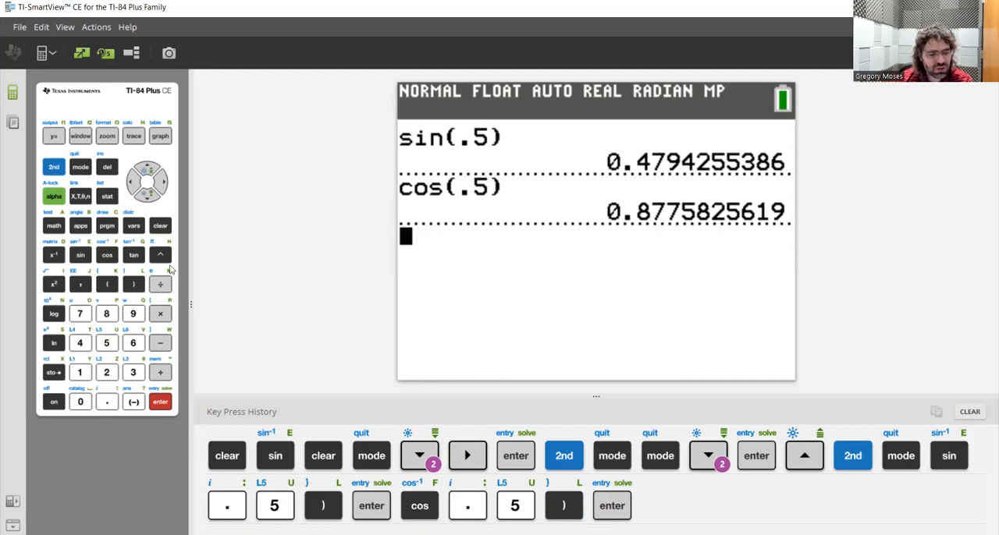
Evaluate tan(.5) = 0.5463024898 beneath the cosine result.
left_click(133, 256)
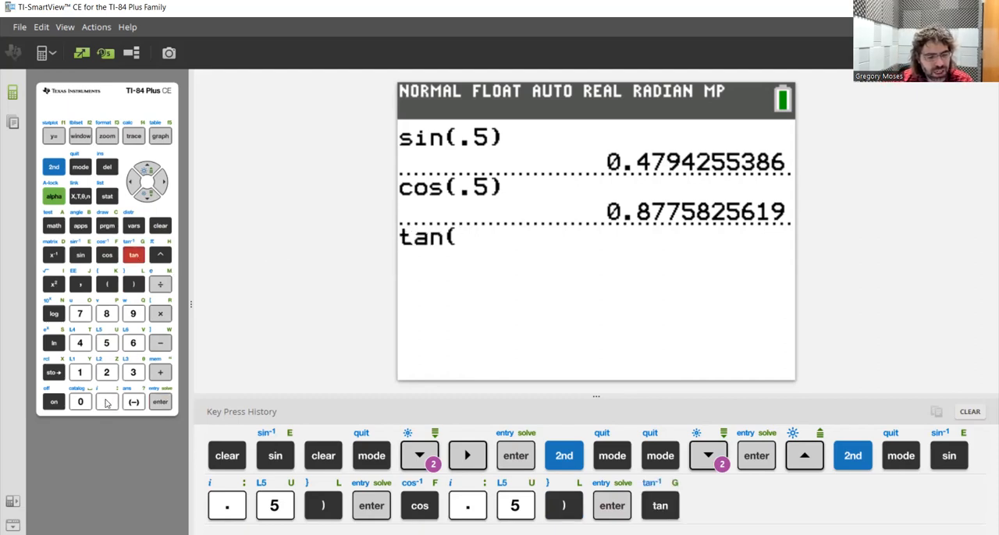
left_click(106, 342)
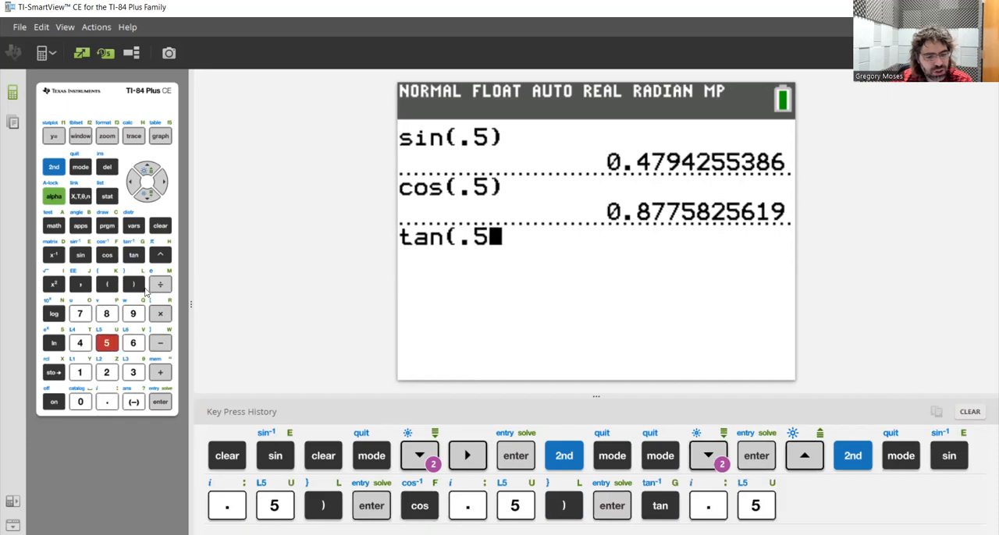
left_click(133, 284)
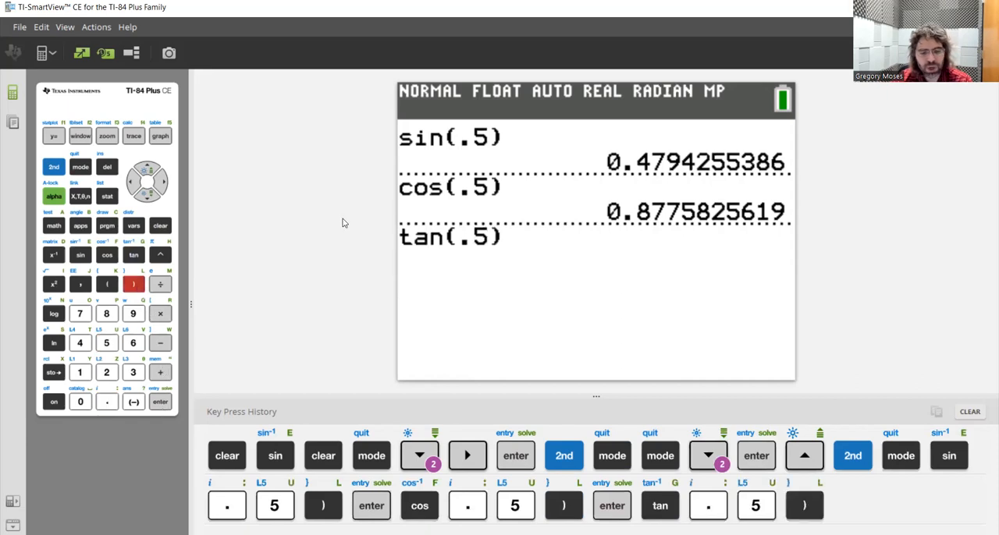
left_click(159, 403)
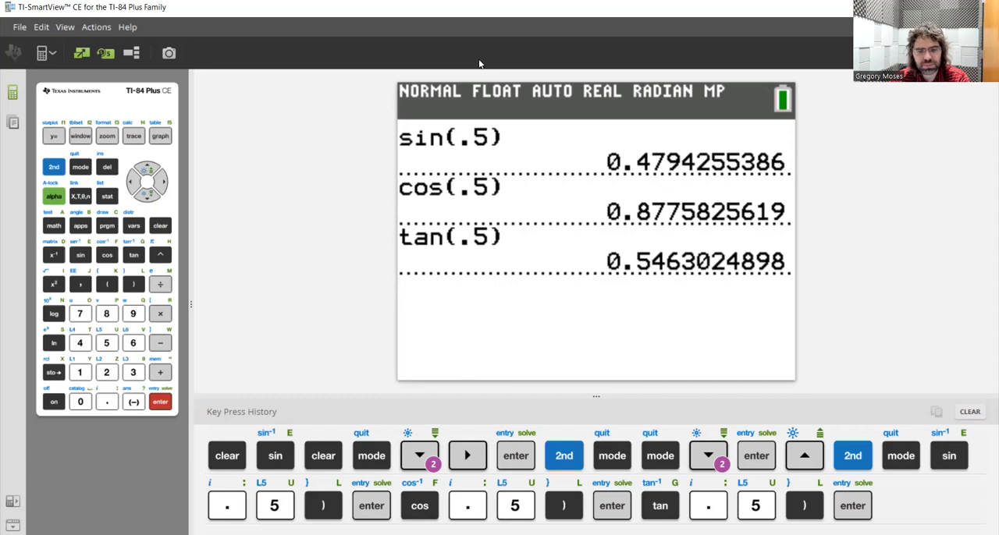
mouse_move(846, 436)
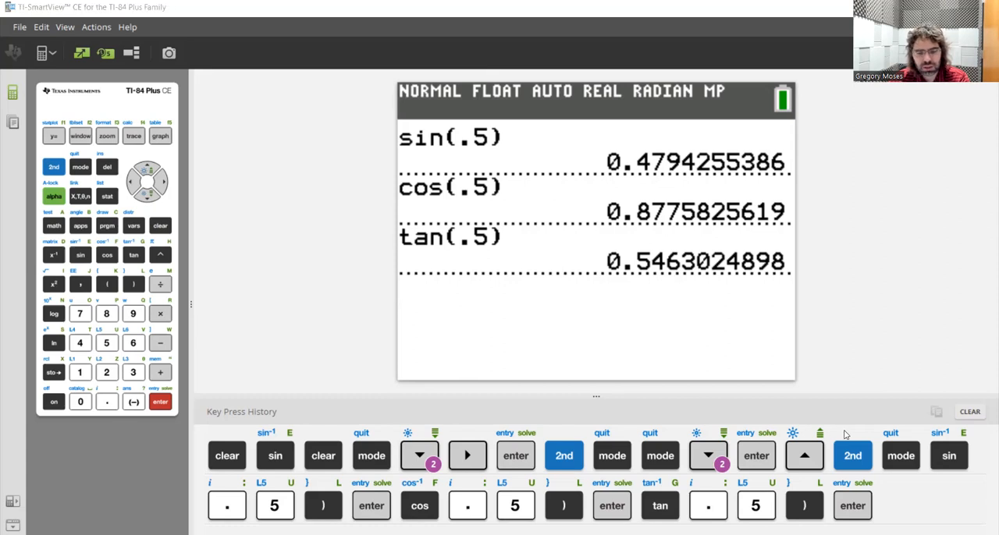
mouse_move(843, 48)
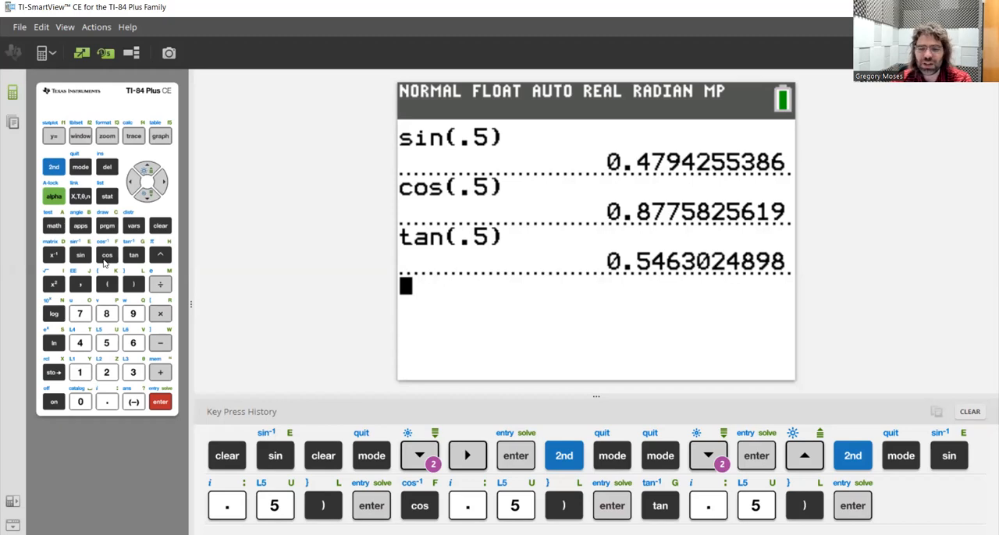
mouse_move(103, 167)
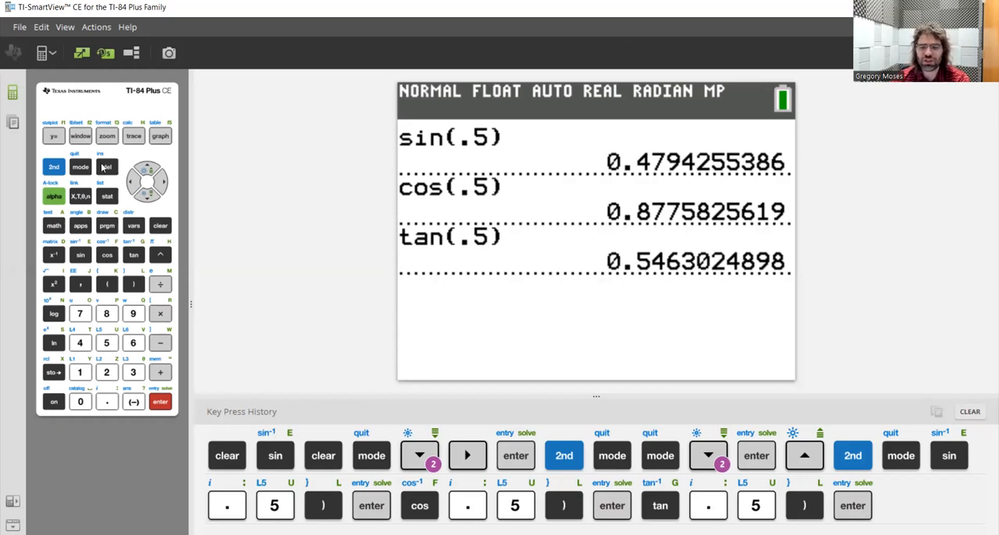
mouse_move(81, 256)
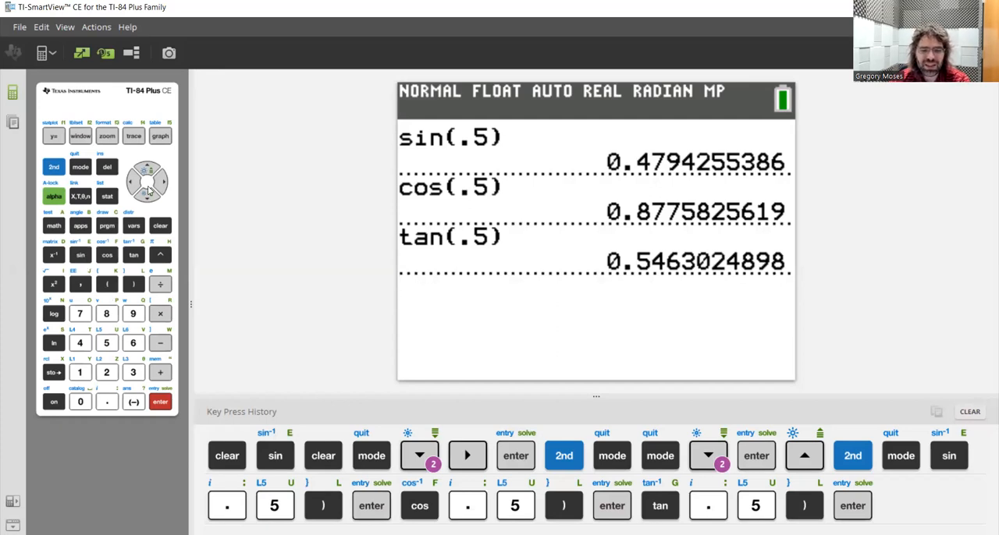
Evaluate 1/cos(.5) = 1.139493927 and begin the next 1/ entry.
left_click(159, 401)
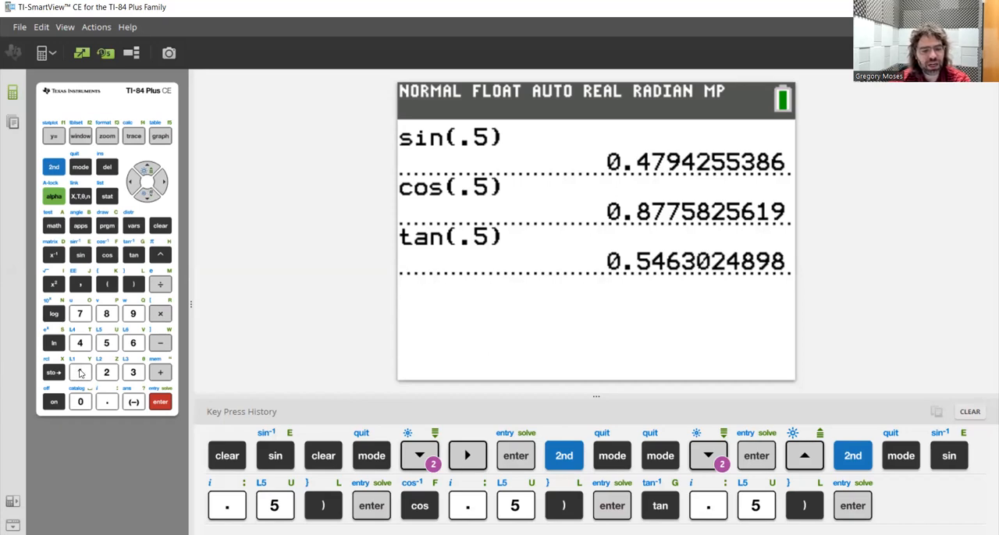
left_click(80, 373)
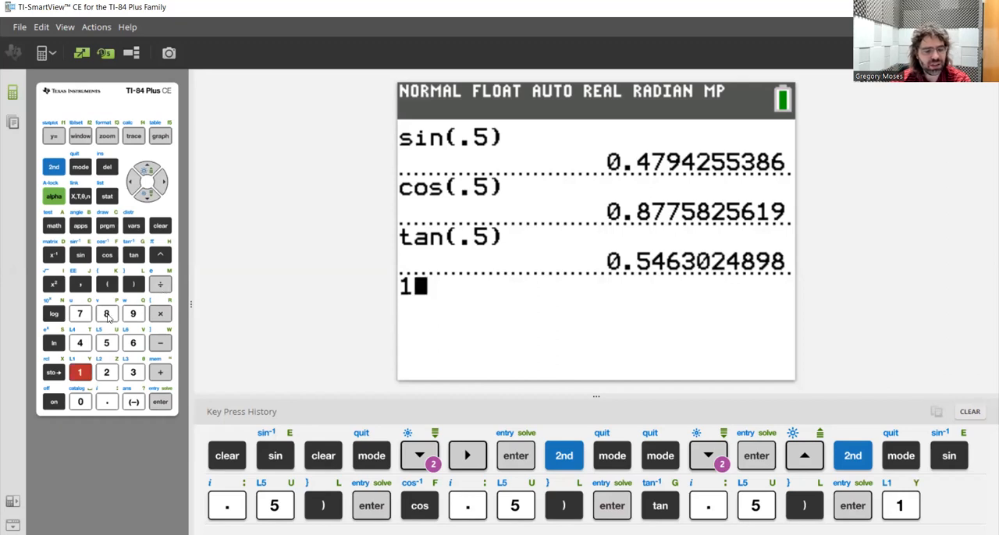
left_click(159, 284)
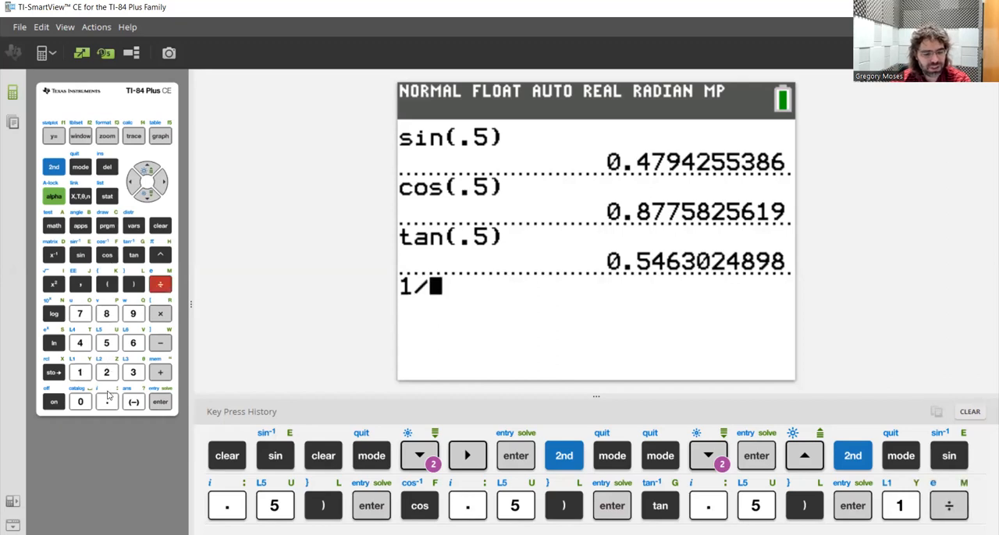
left_click(106, 256)
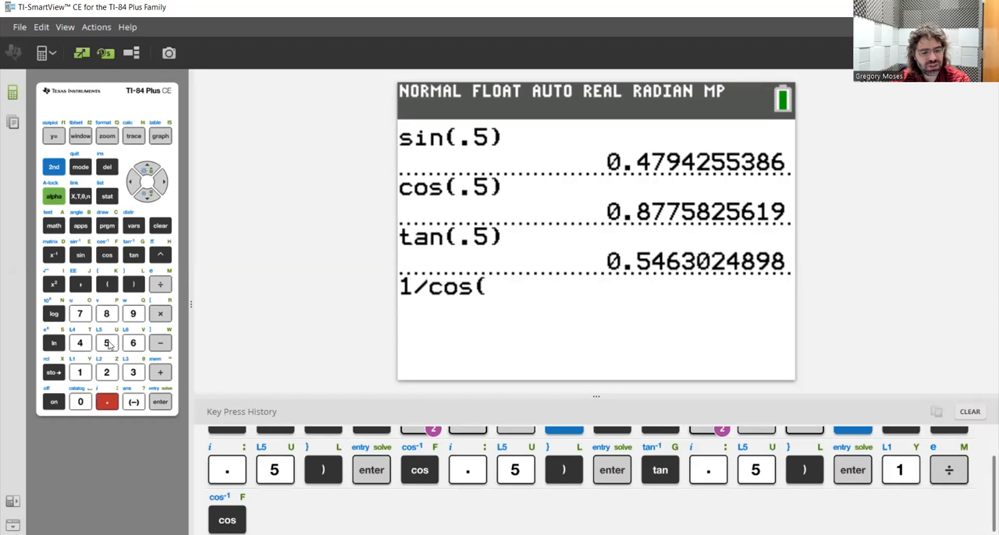
left_click(106, 342)
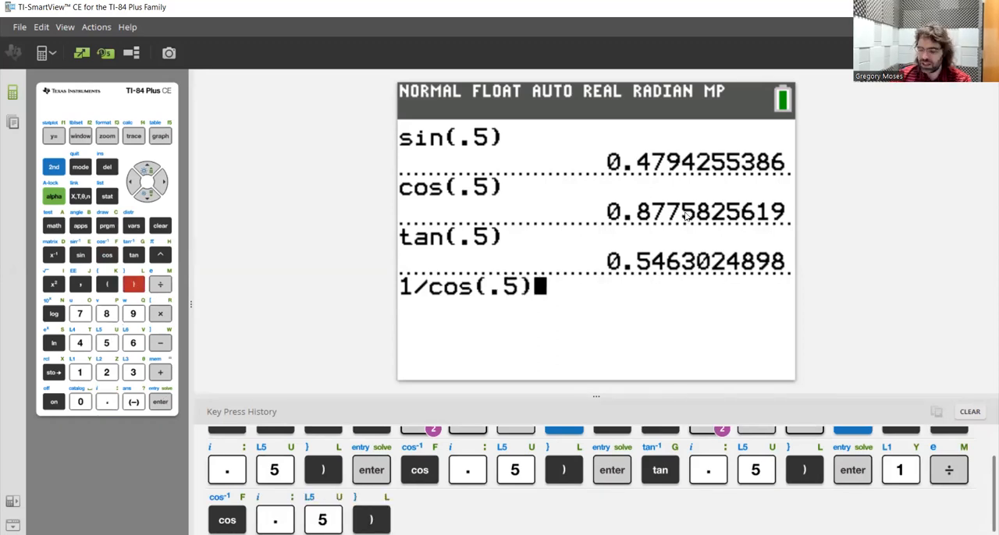
left_click(159, 401)
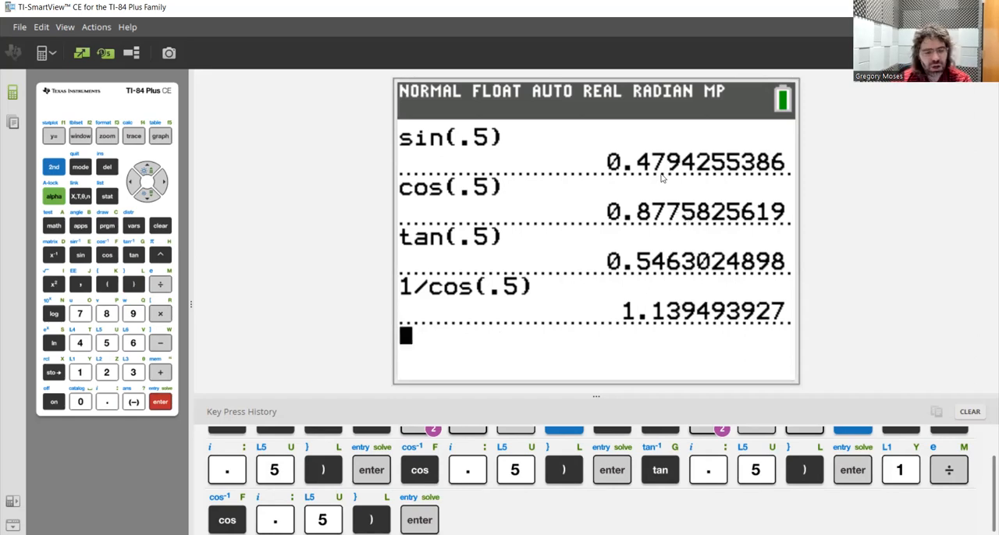
mouse_move(92, 397)
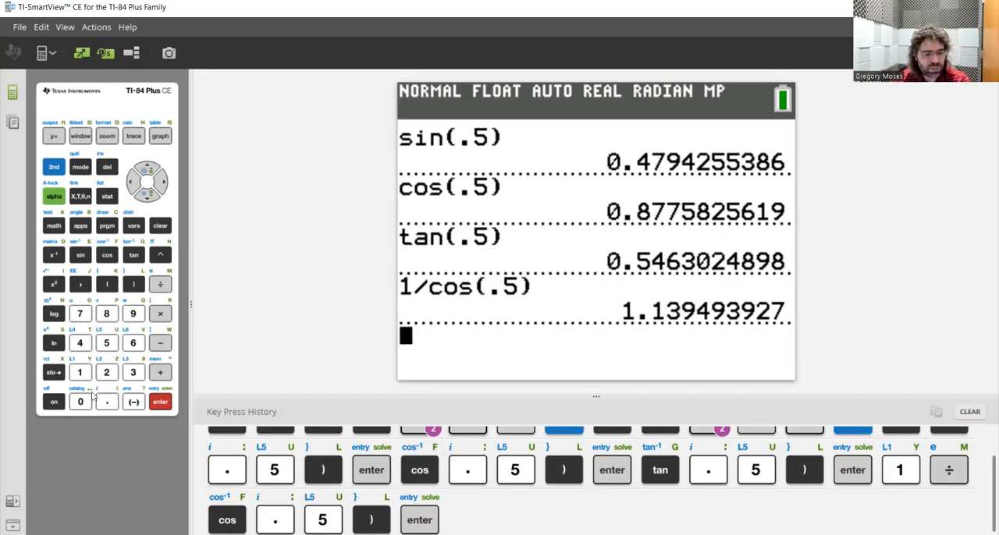
left_click(159, 284)
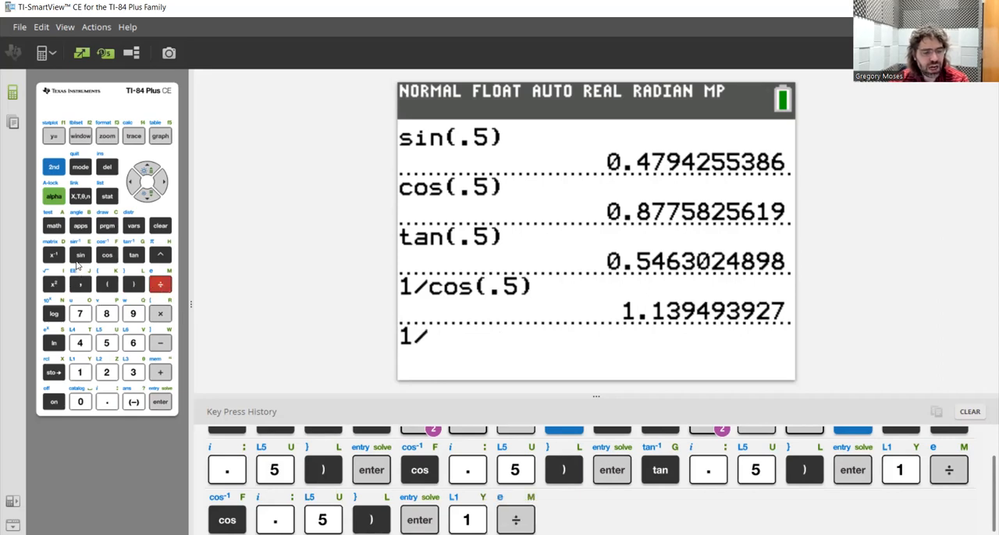
Evaluate 1/sin(.5) = 2.085829643 and start the last entry with 1.
left_click(81, 256)
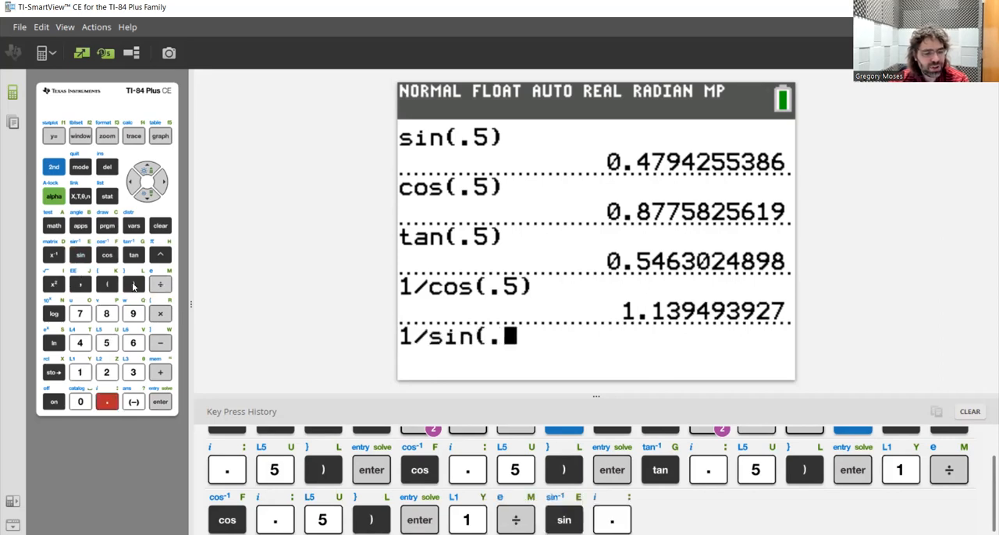
left_click(134, 285)
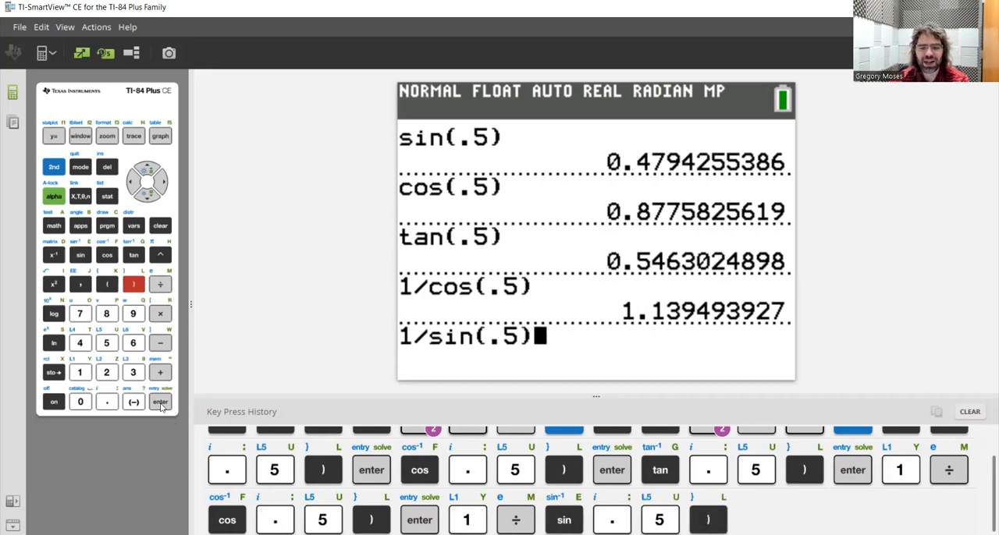
left_click(160, 402)
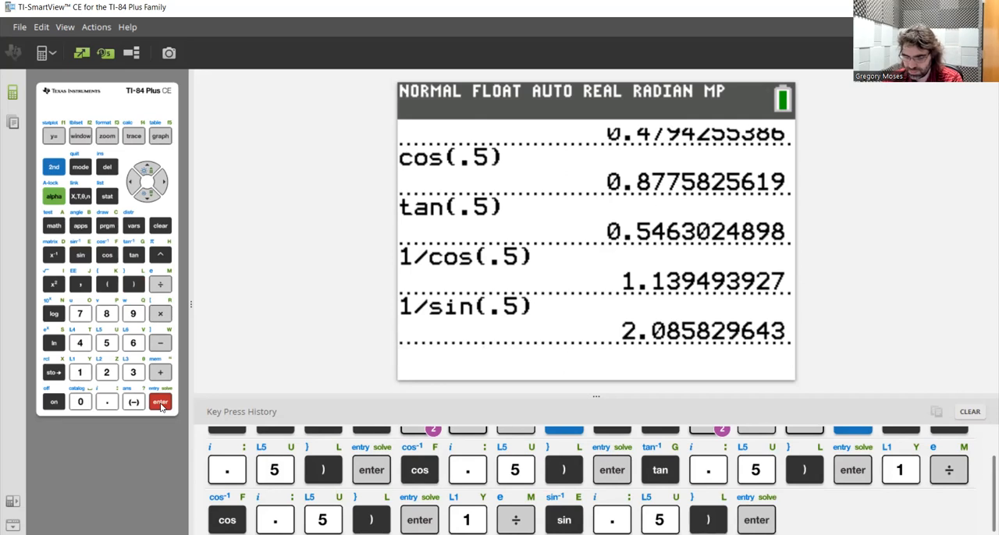
left_click(159, 401)
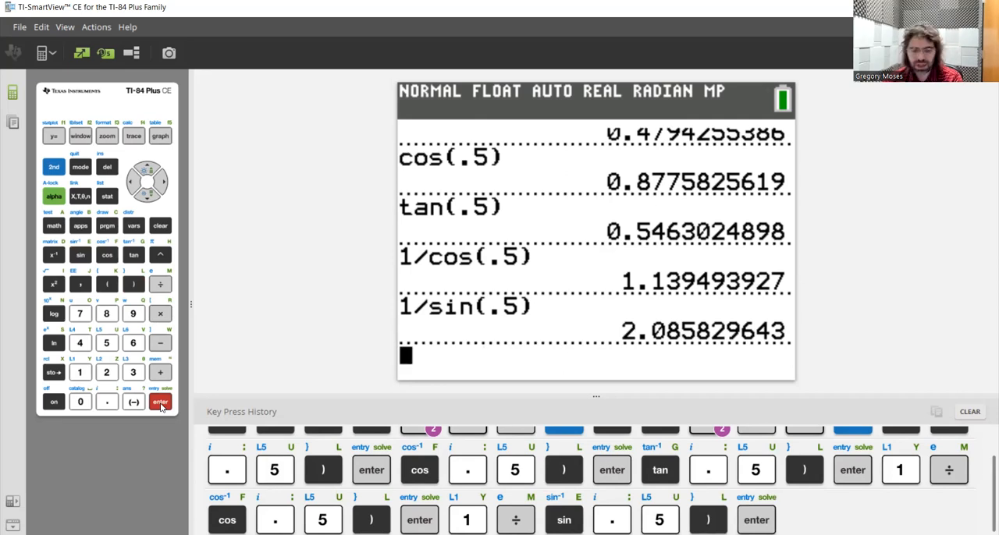
mouse_move(78, 372)
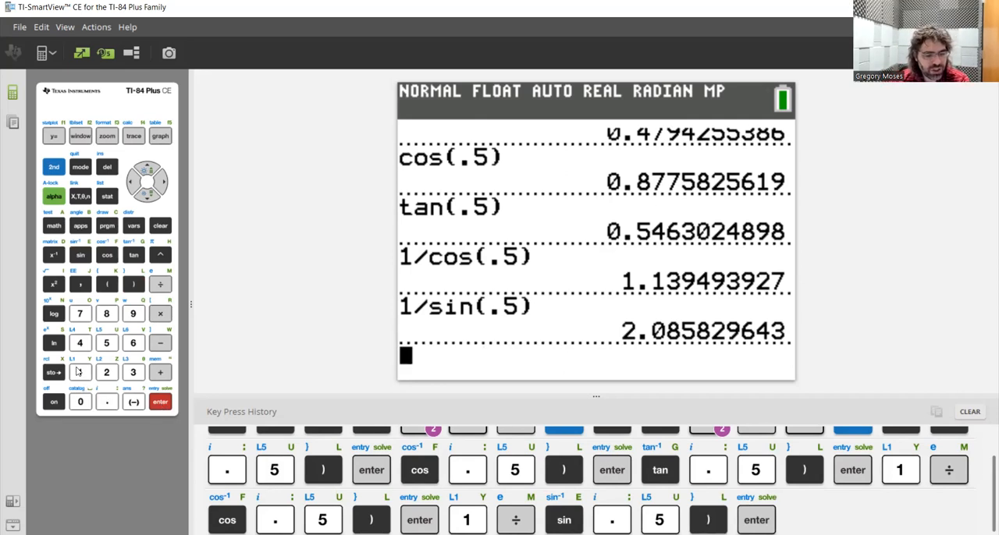
left_click(80, 373)
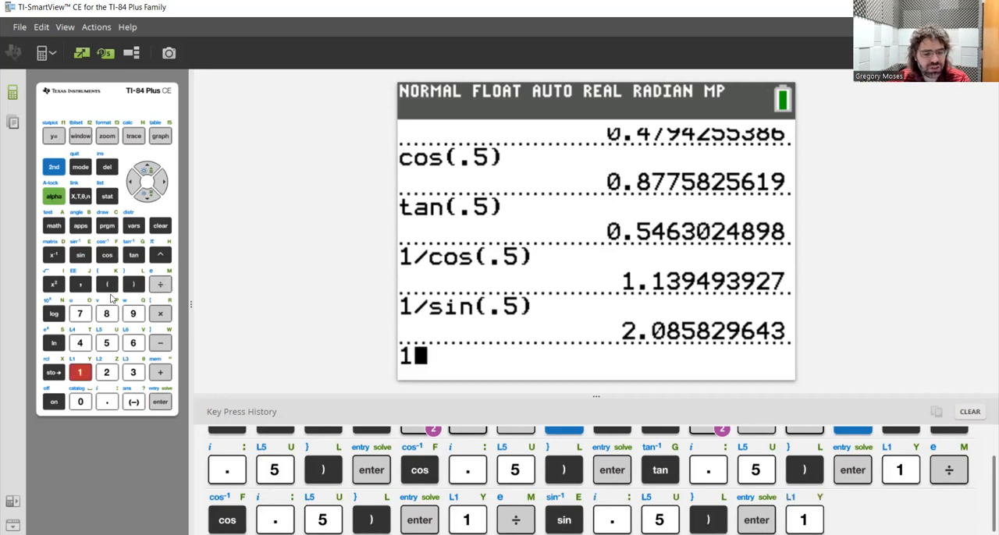
Evaluate 1/tan(.5) = 1.830487722, completing the three reciprocals.
left_click(134, 256)
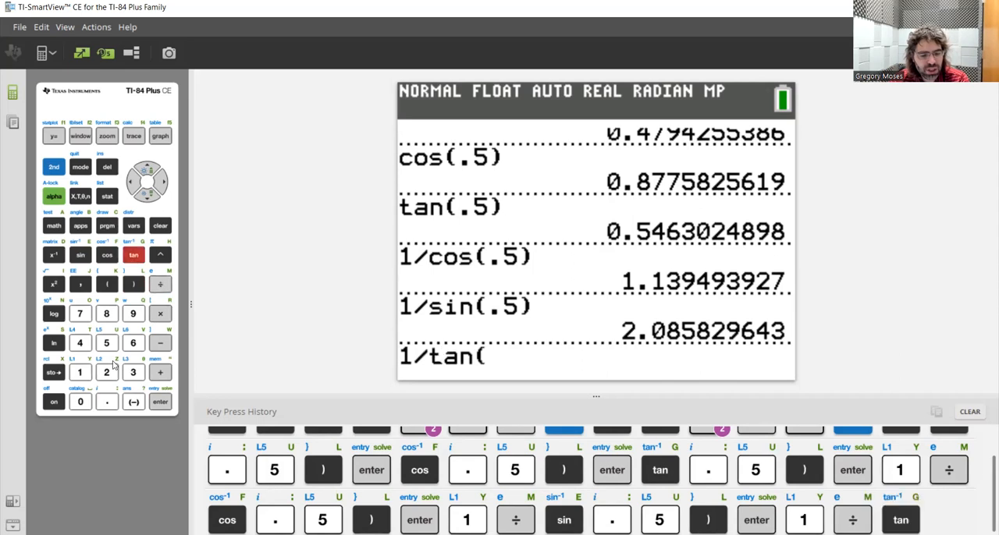
mouse_move(106, 344)
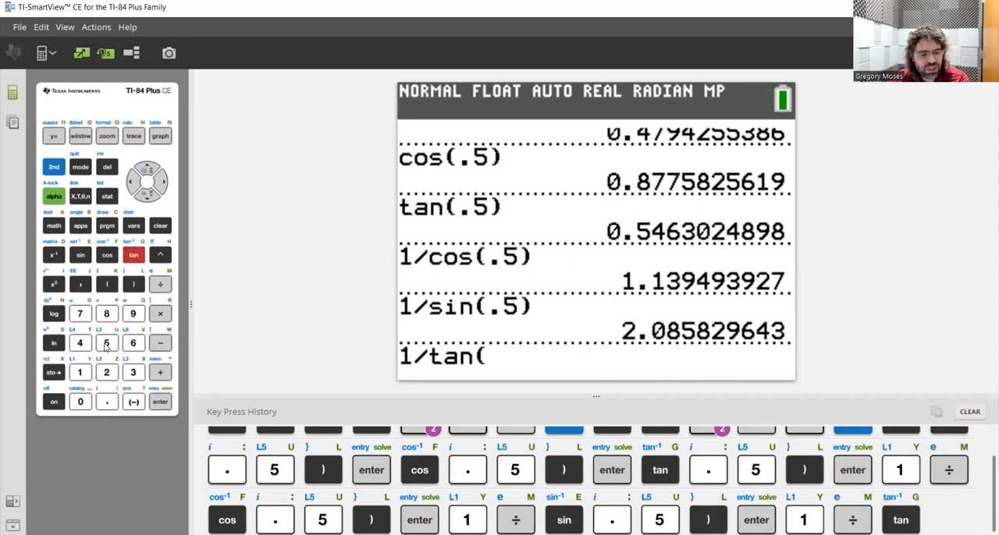
left_click(133, 284)
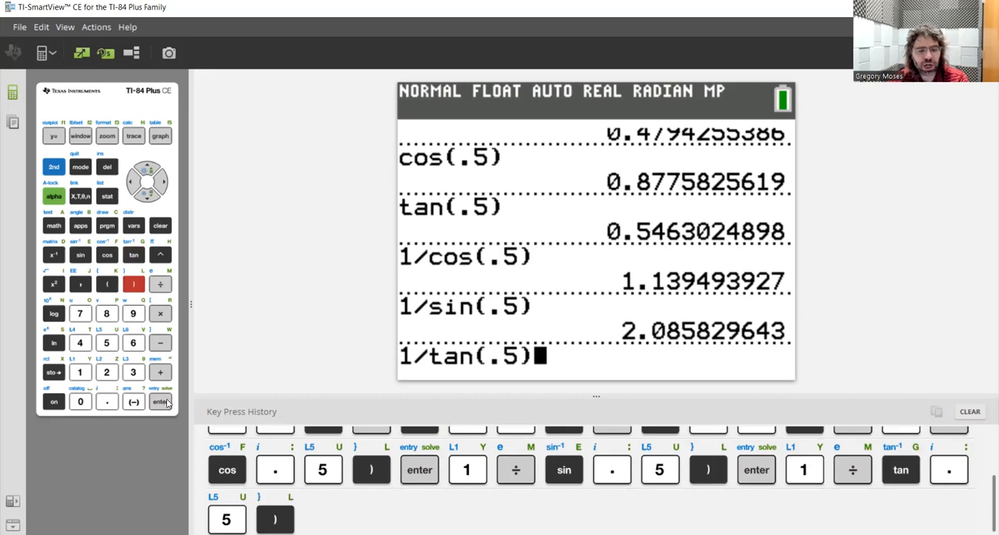
left_click(159, 401)
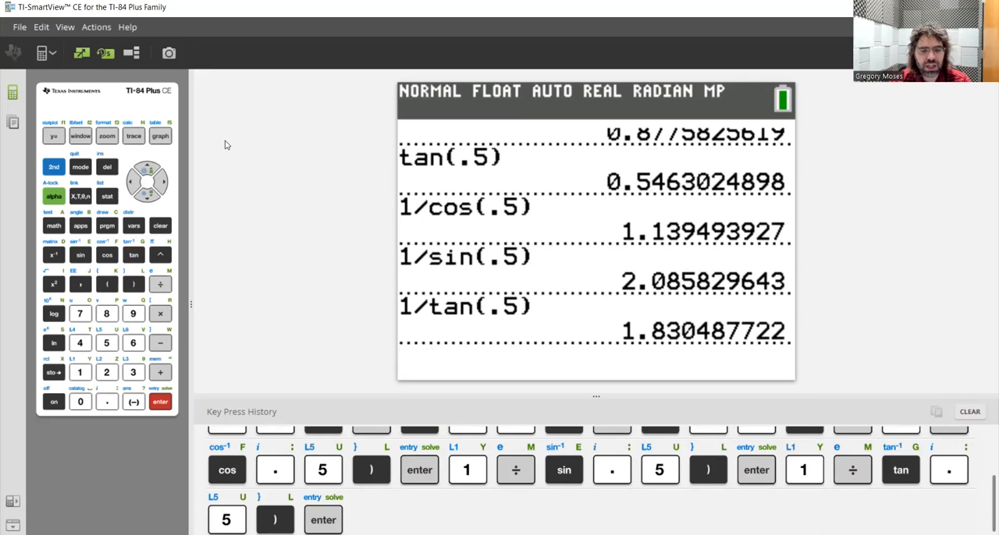
mouse_move(512, 66)
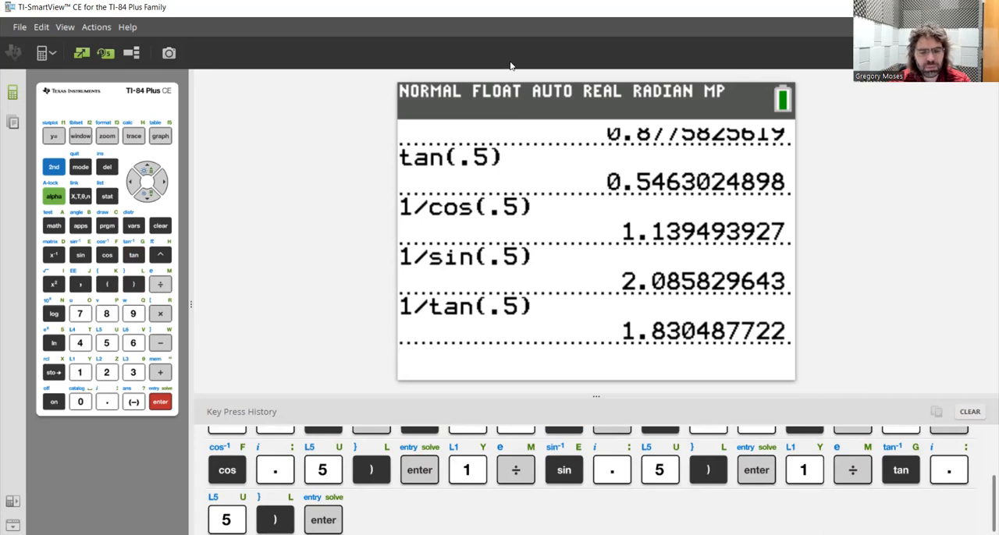